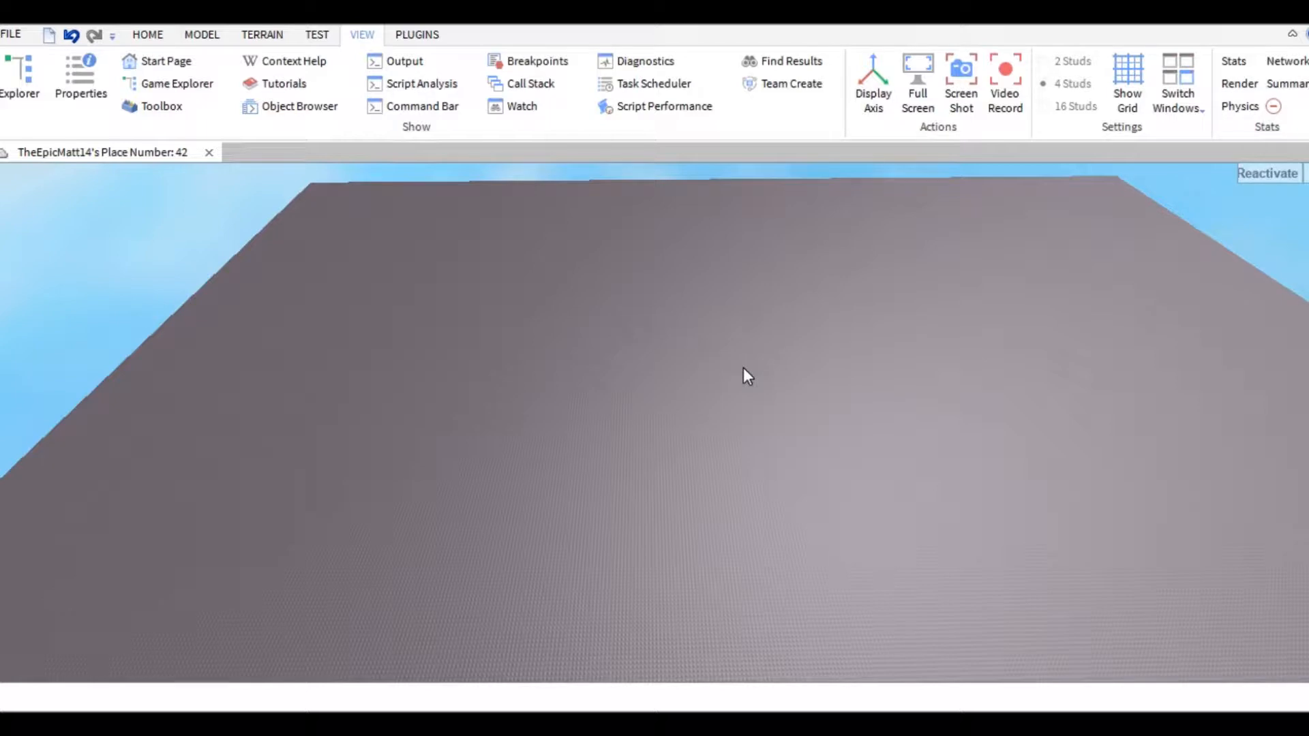
pyautogui.moveTo(380, 32)
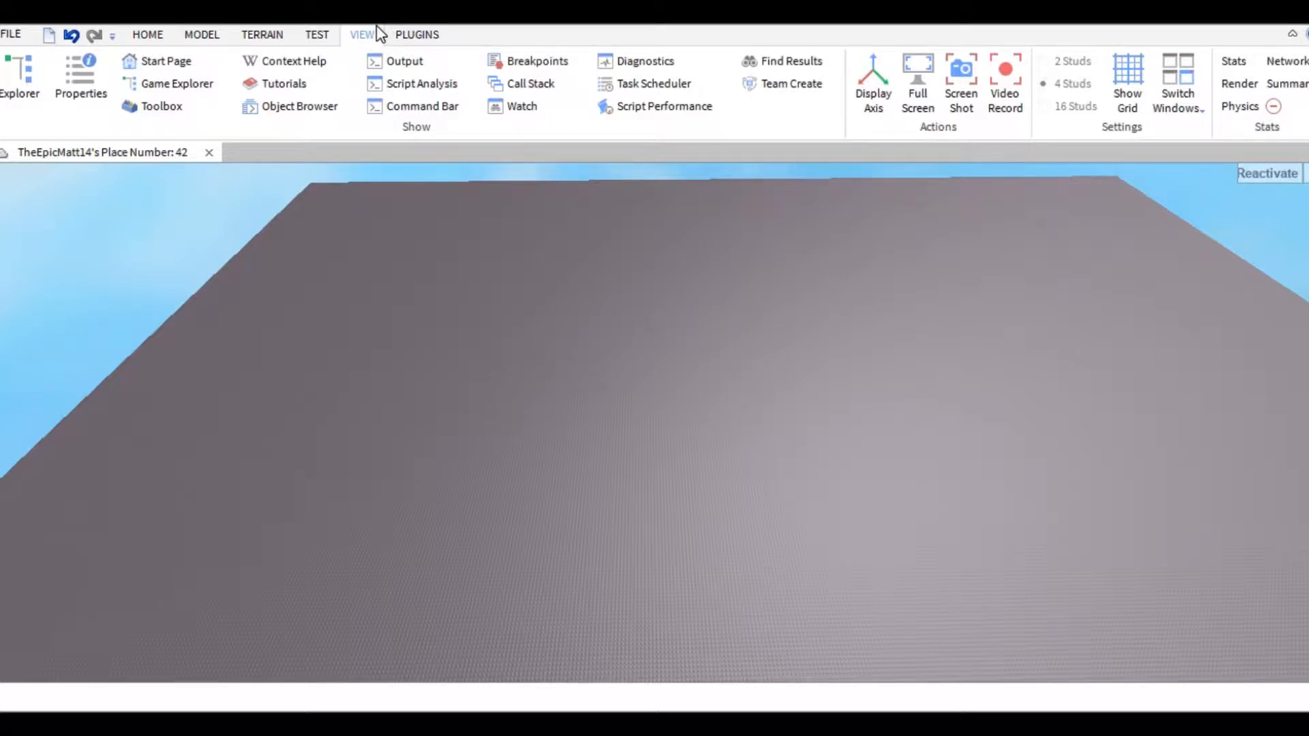
# Step: Show the Toolbox and Explorer panels around the empty baseplate
pyautogui.click(160, 106)
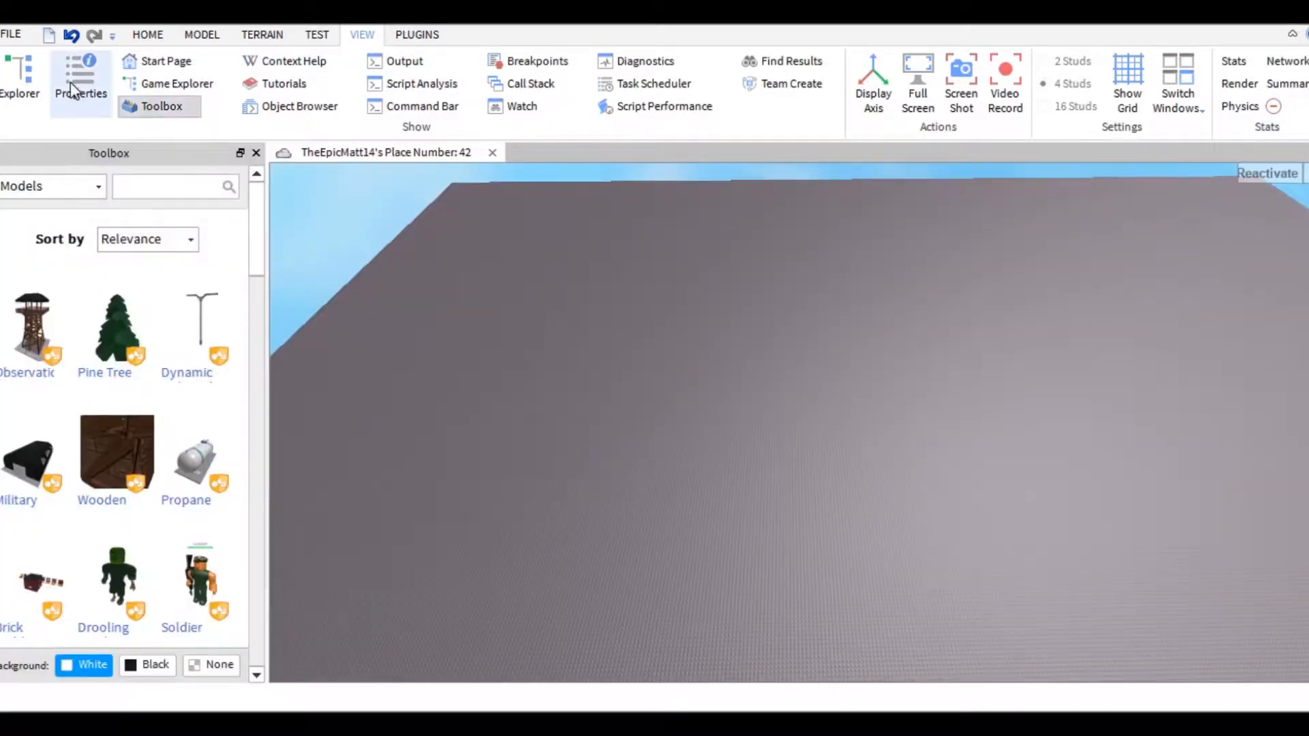
pyautogui.click(20, 83)
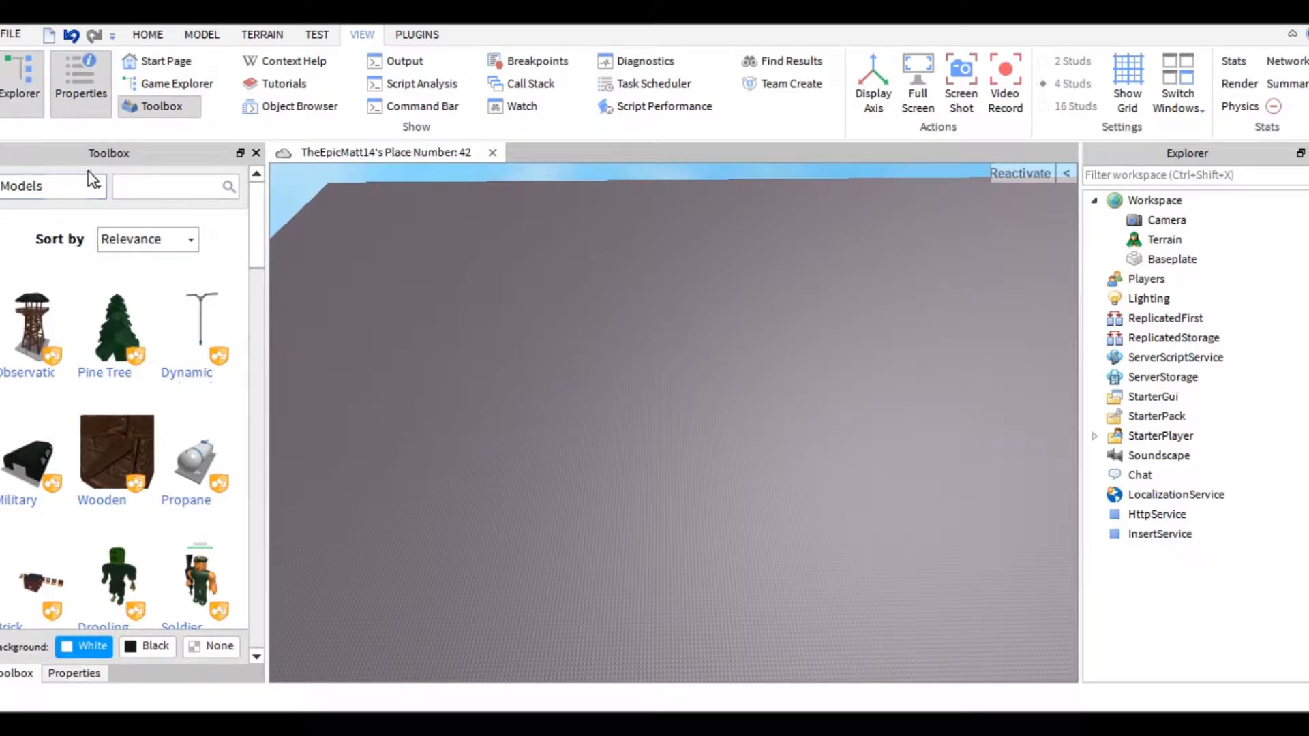
# Step: Insert the Guess That door model from My Models and start renaming the Door part
pyautogui.click(50, 185)
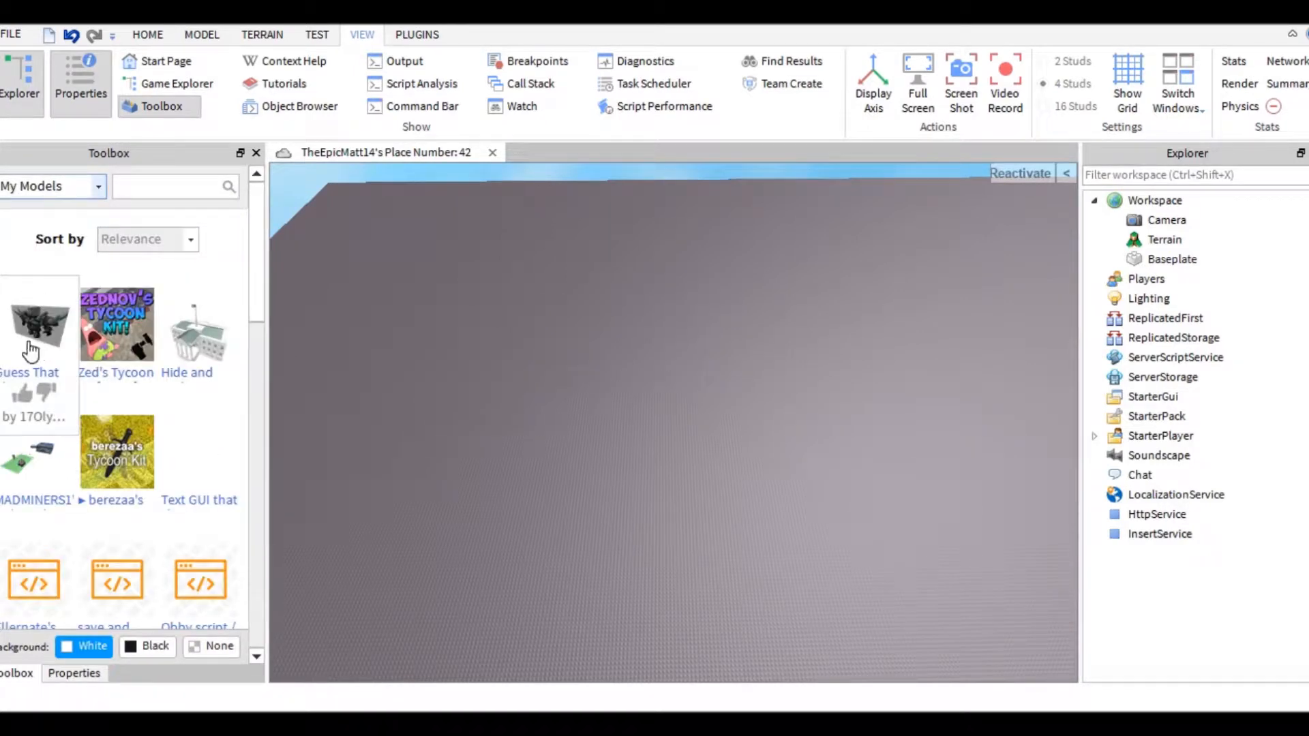
pyautogui.moveTo(38, 325)
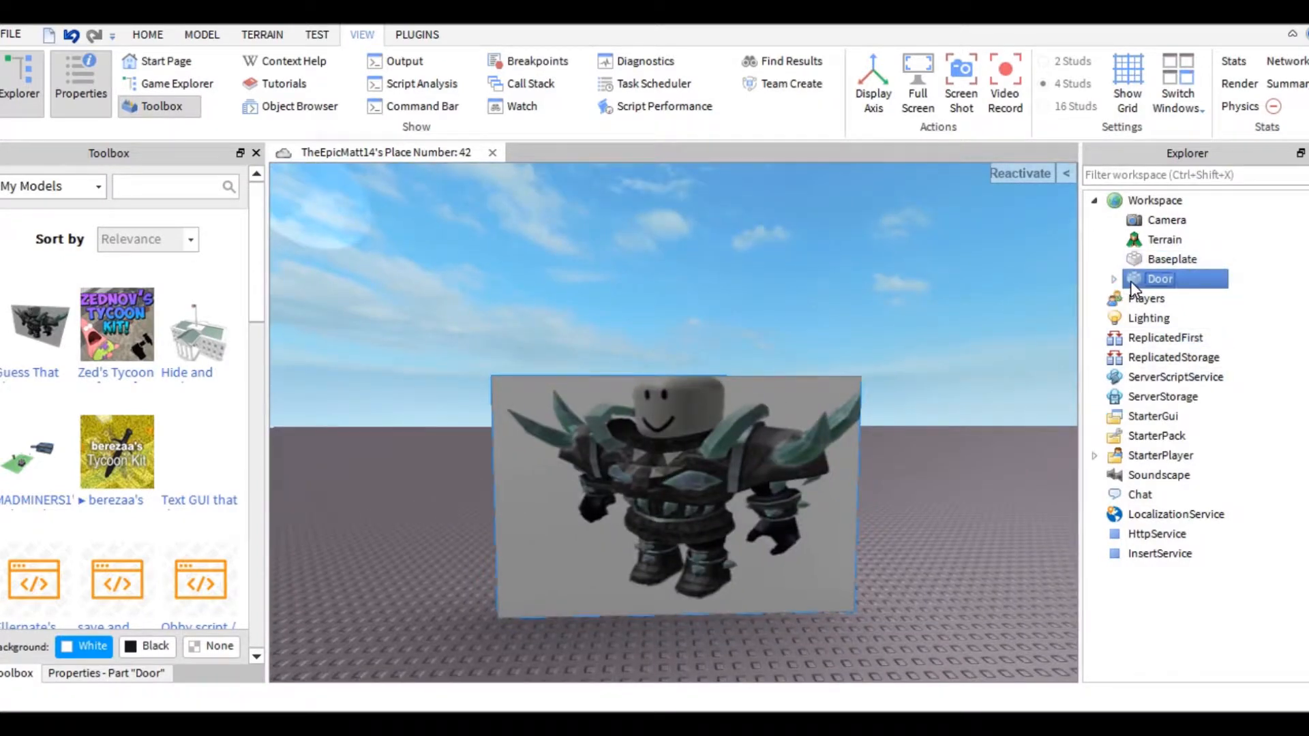
pyautogui.doubleClick(1160, 279)
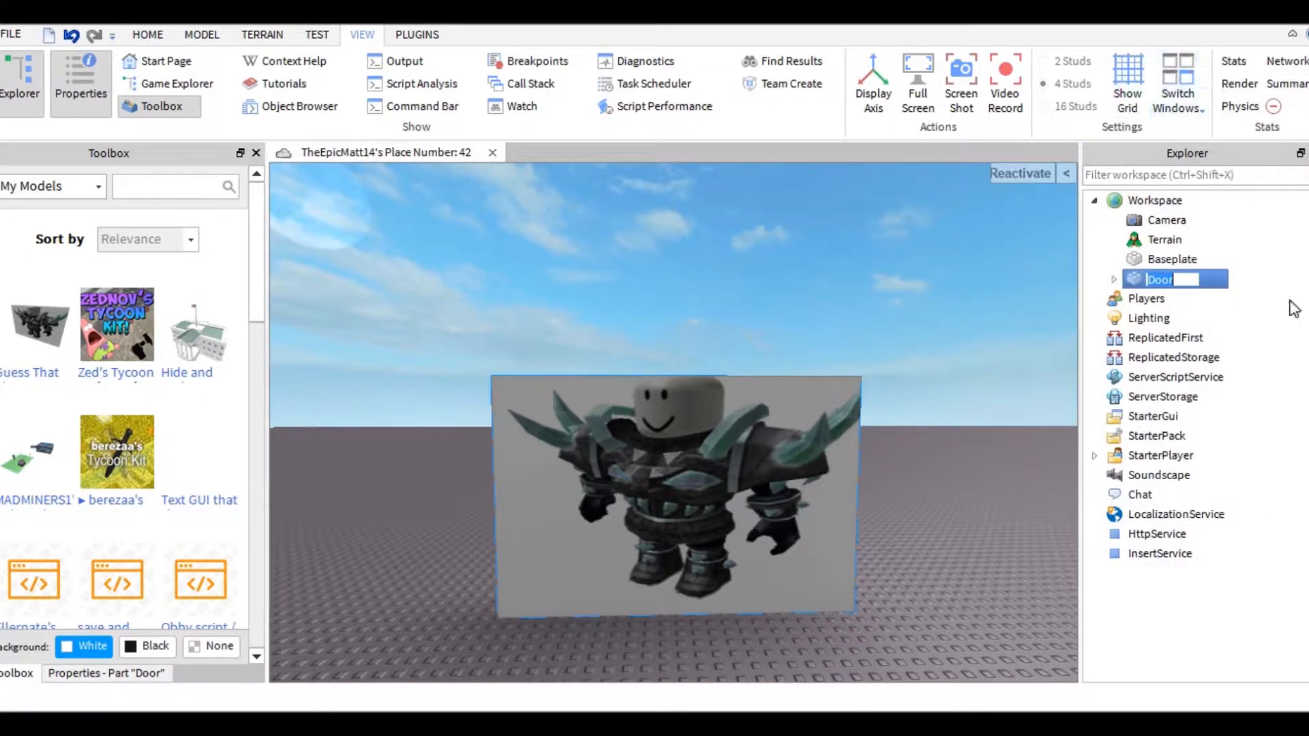
# Step: Expand the Door part and select its INSTRUCTIONS script
pyautogui.click(1113, 279)
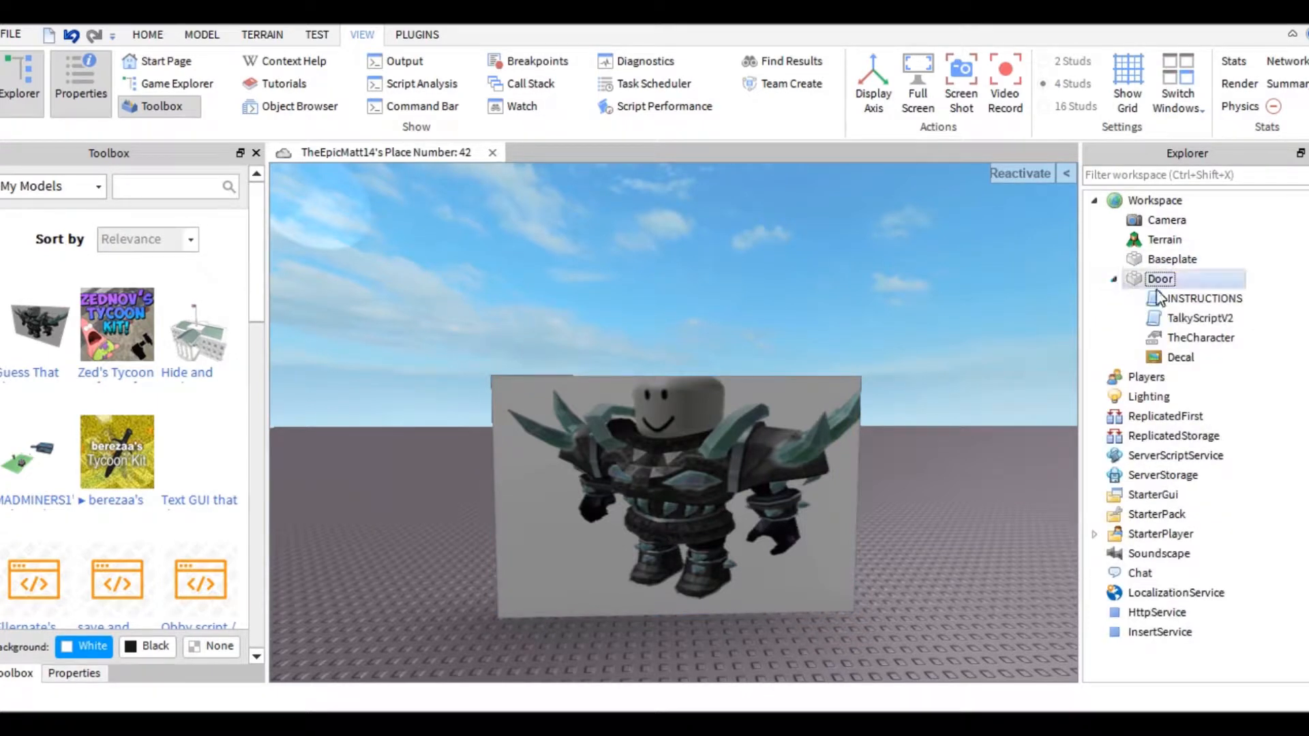
pyautogui.click(1204, 298)
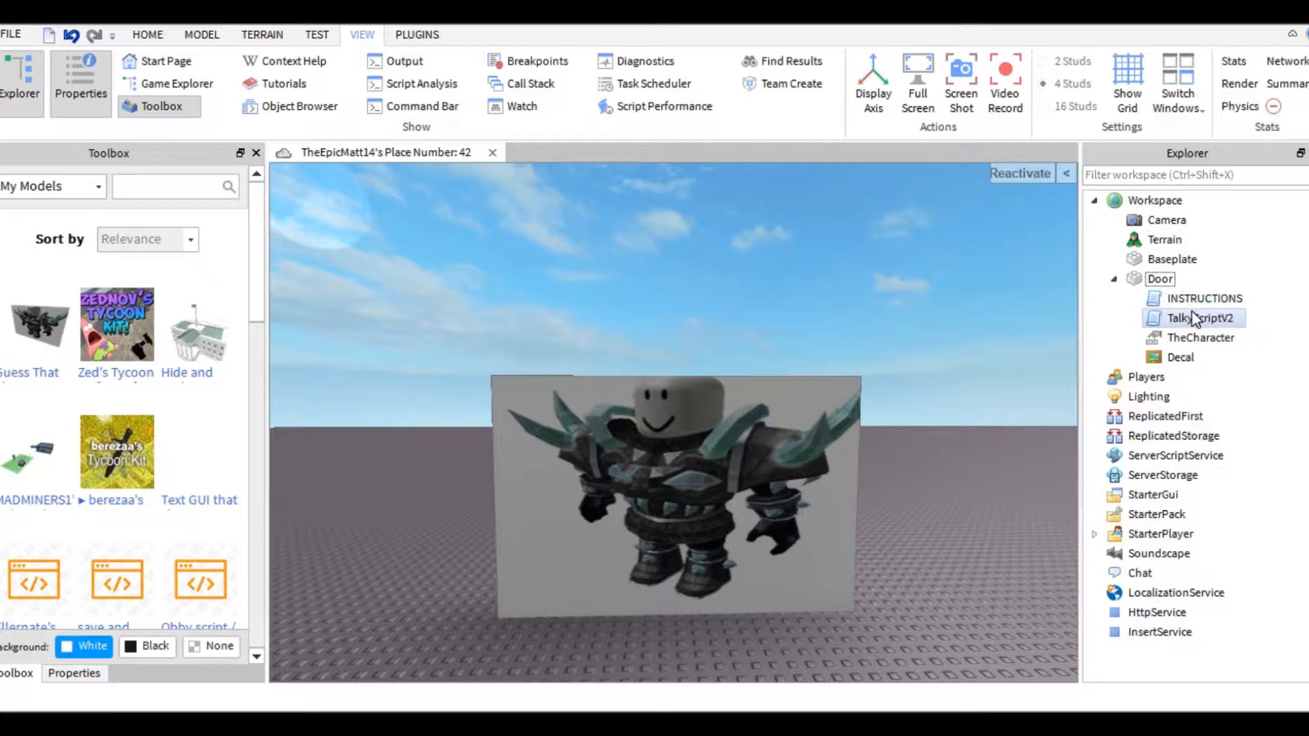
pyautogui.moveTo(1224, 329)
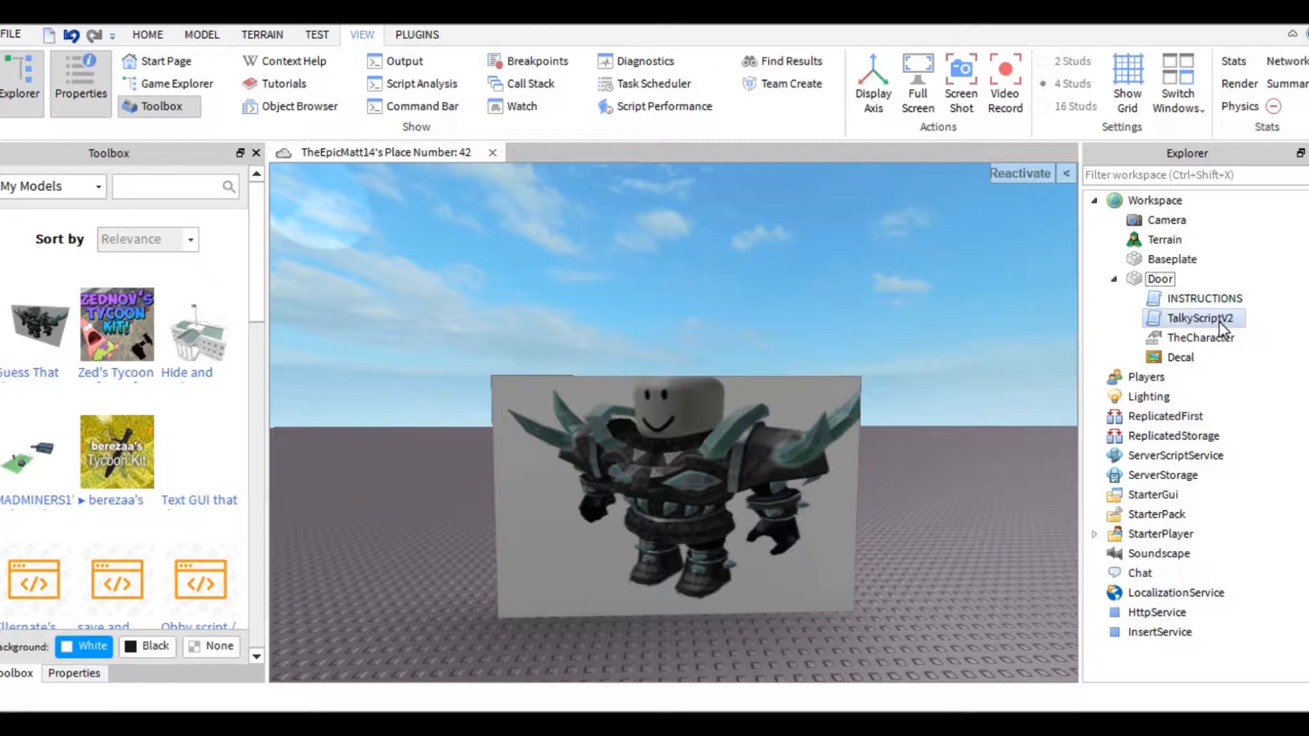
pyautogui.click(1207, 298)
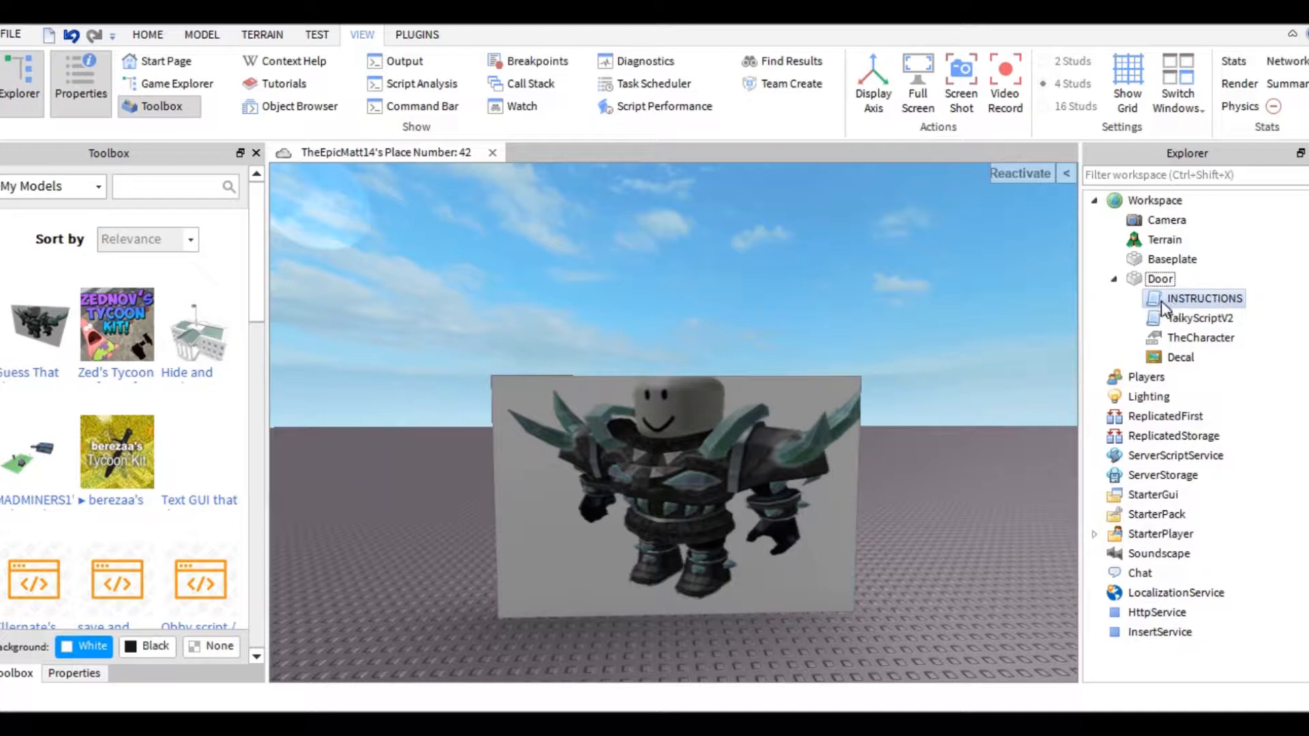
pyautogui.doubleClick(1205, 298)
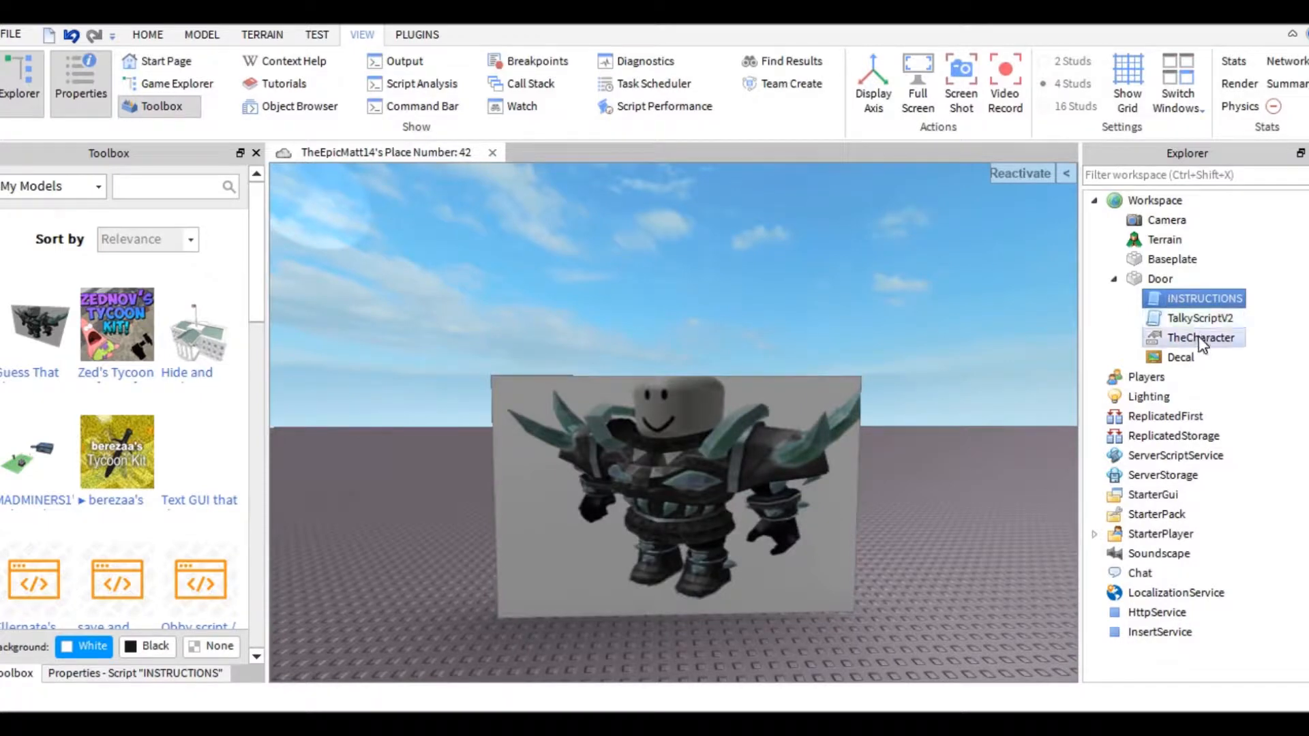
# Step: Inspect the Door's TheCharacter value and Decal in turn
pyautogui.click(1200, 337)
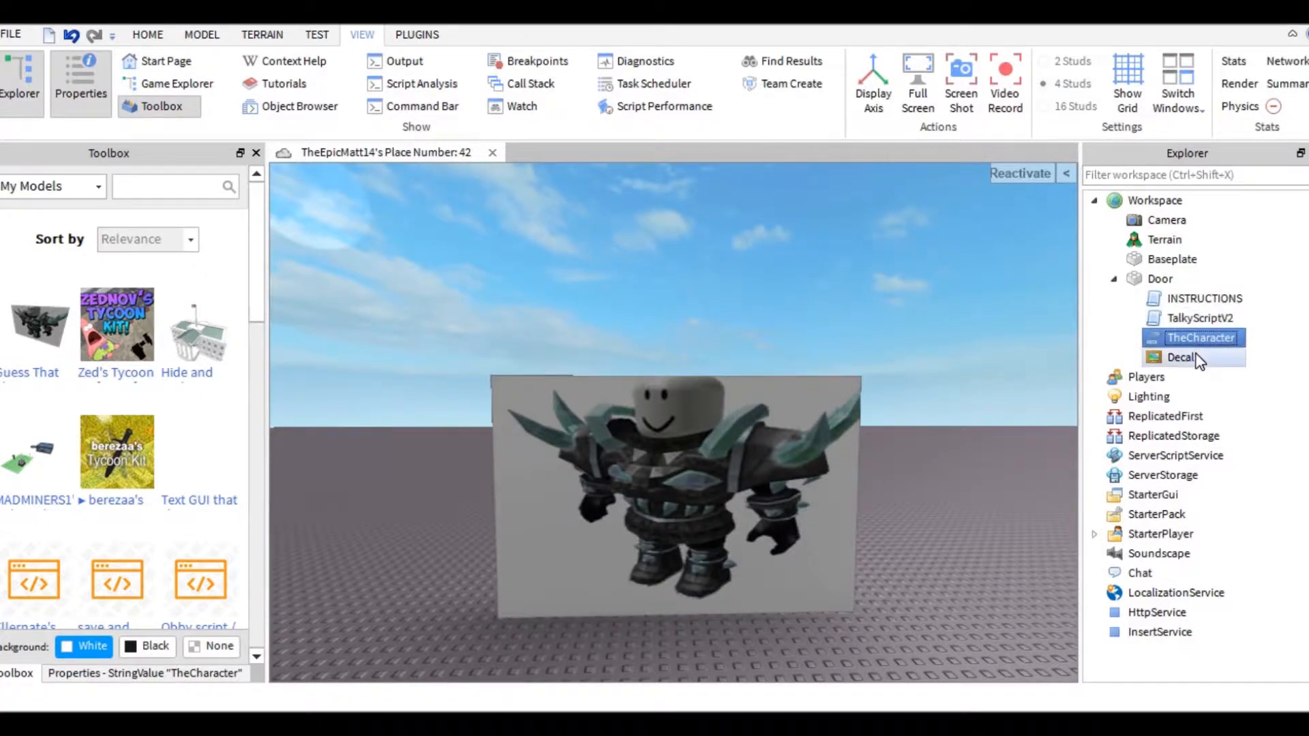
pyautogui.click(1182, 358)
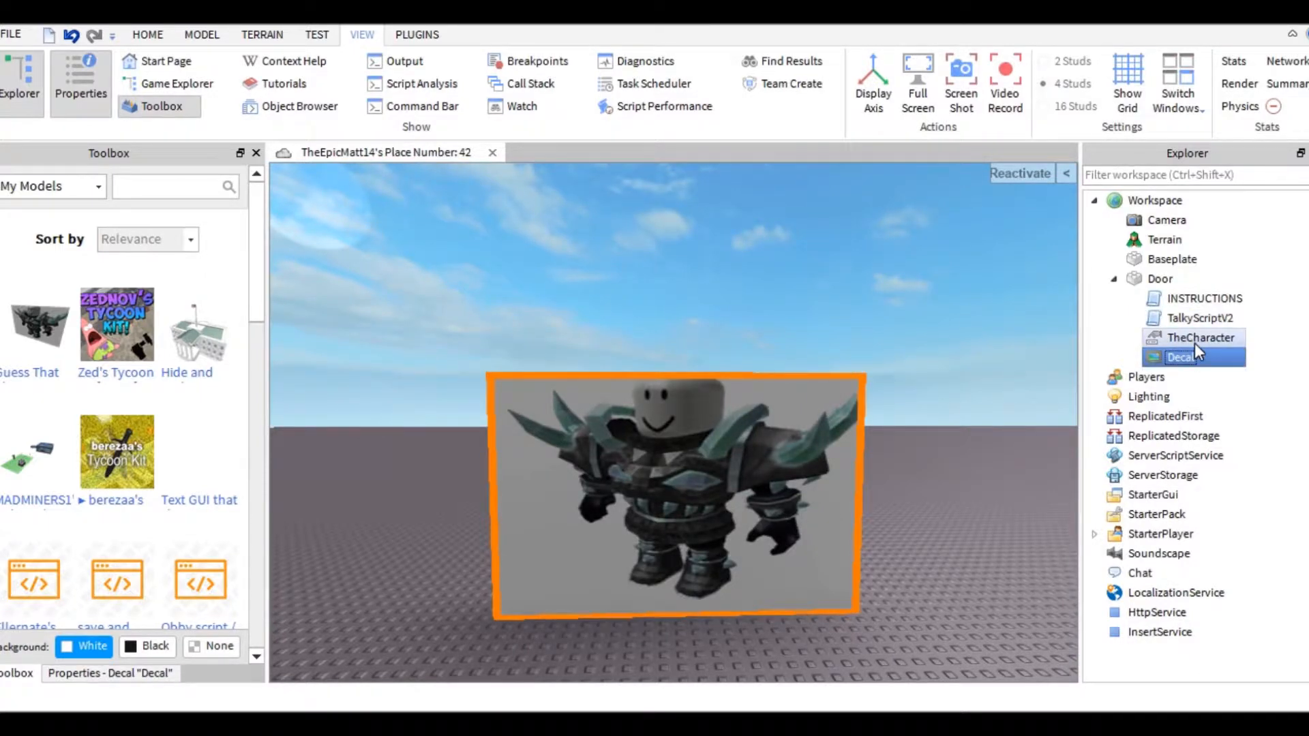
pyautogui.click(1201, 337)
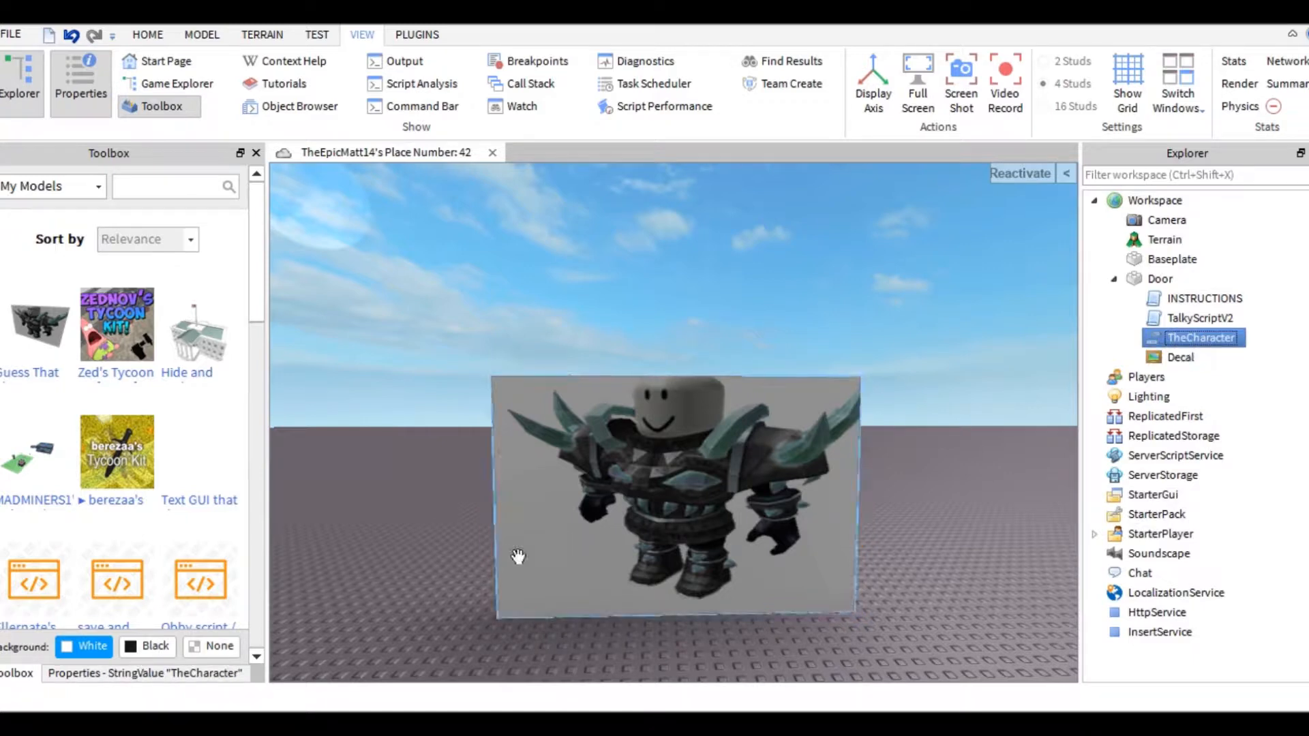
pyautogui.moveTo(458, 622)
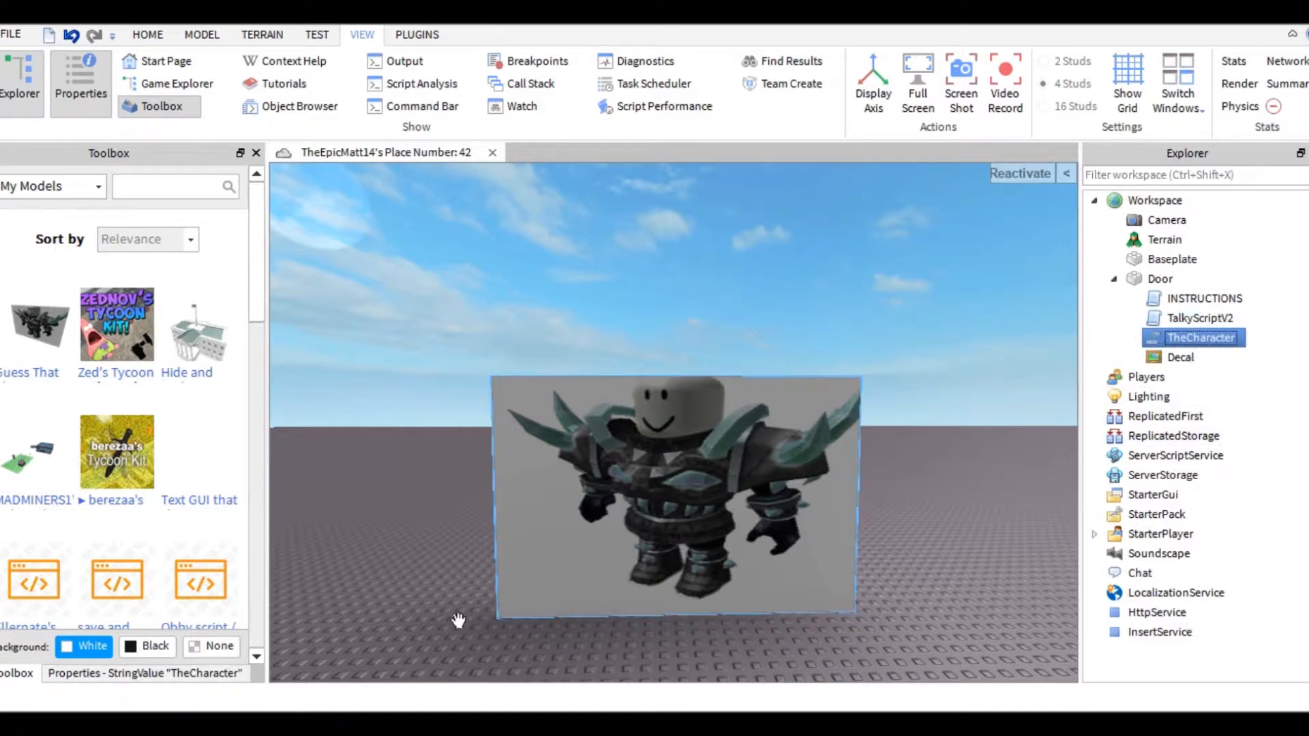
# Step: Overwrite TheCharacter's Korblox General value with the name 'Lui' and commit it
pyautogui.click(1160, 278)
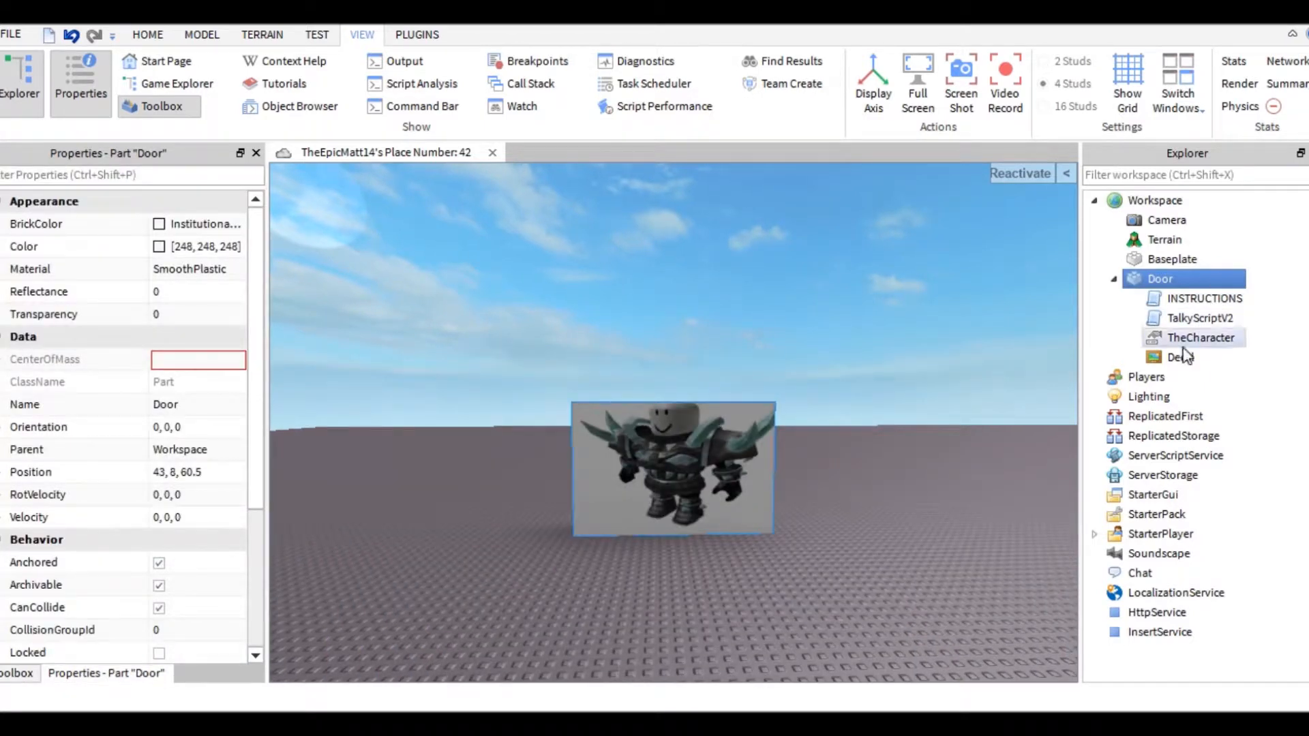
pyautogui.click(1200, 338)
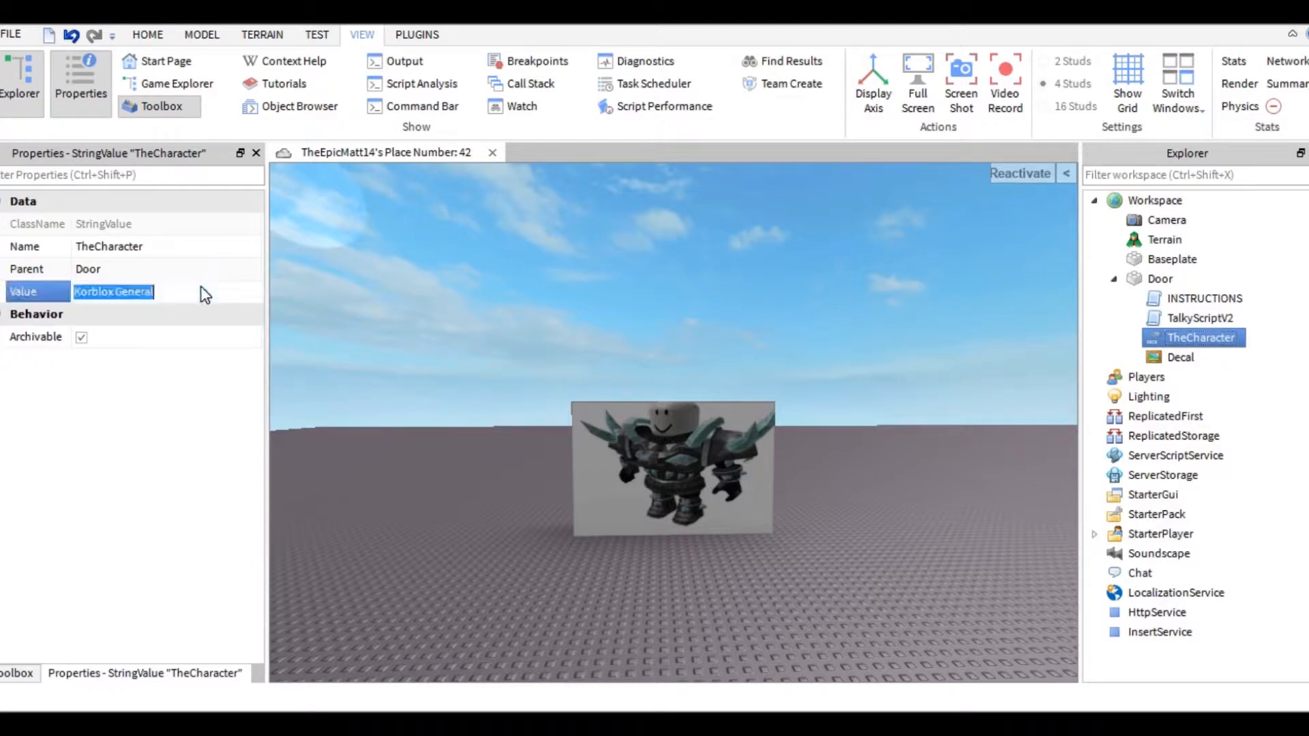
pyautogui.write('Lui')
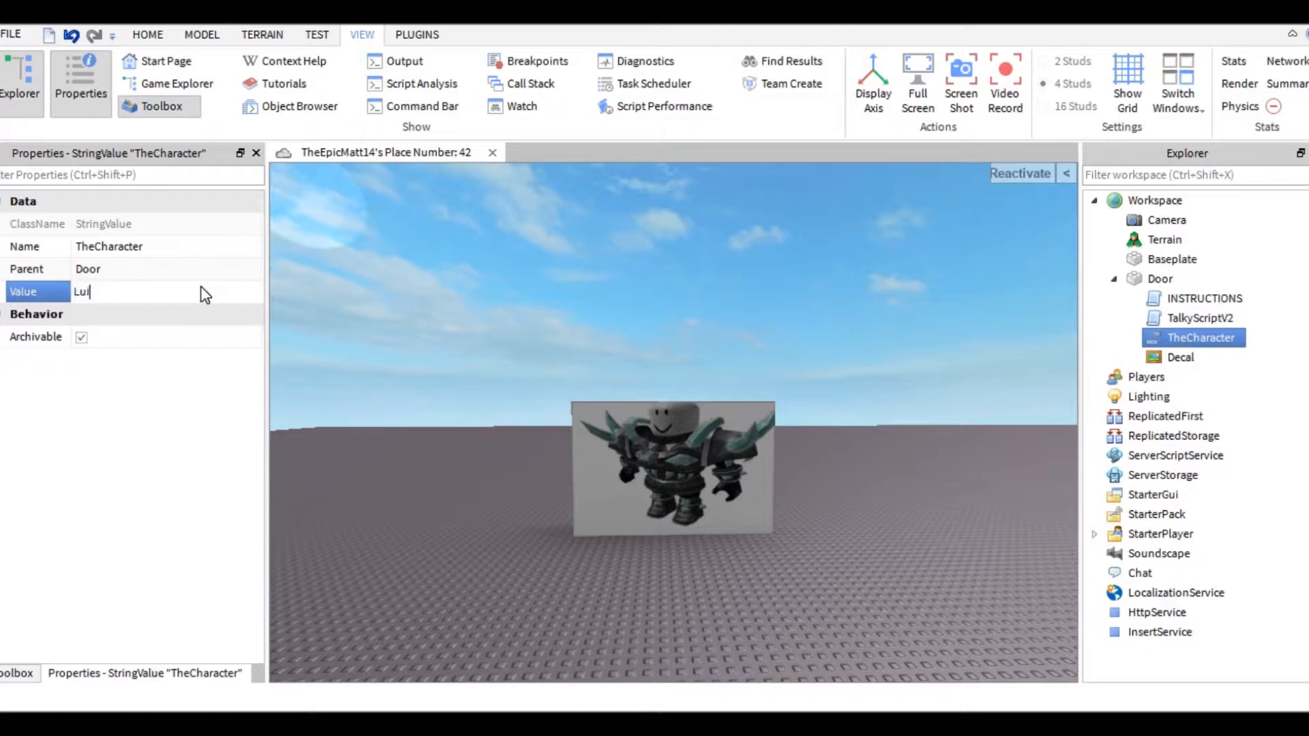
pyautogui.click(607, 284)
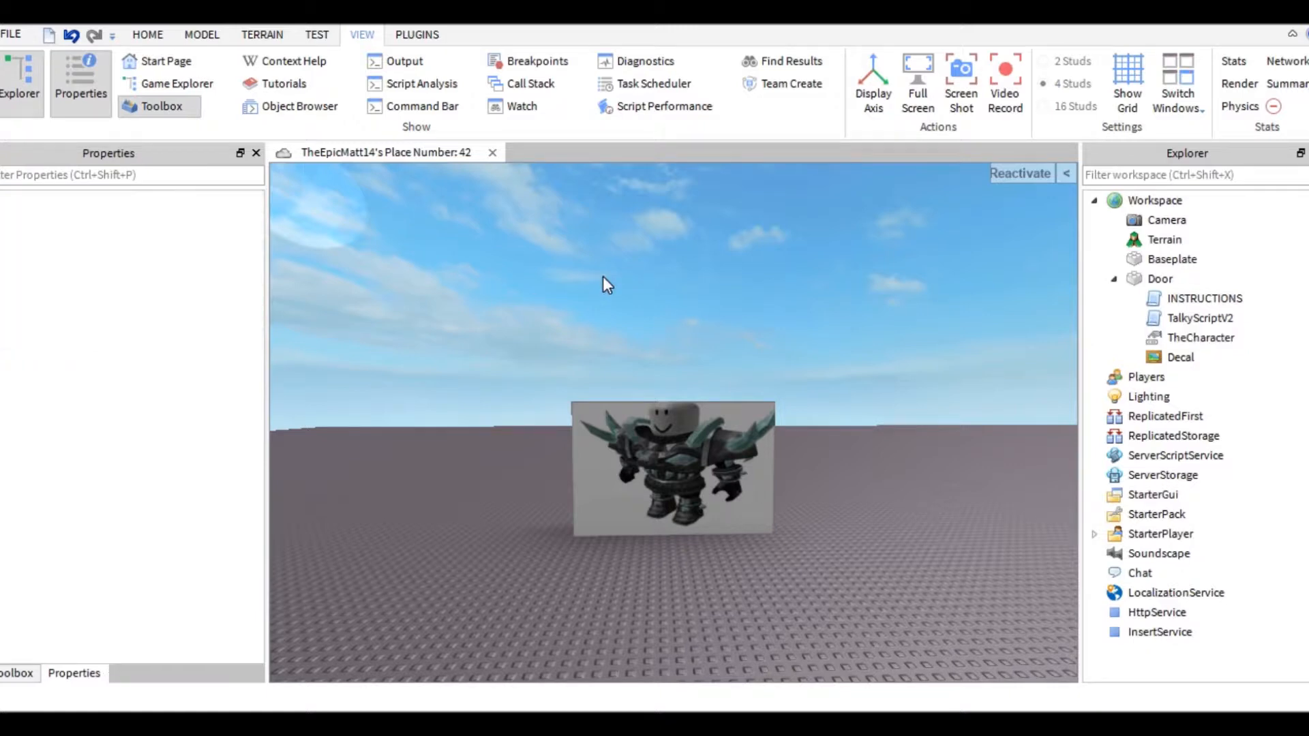
# Step: Delete the robot decal from the Door and search the Decals category for 'Lui'
pyautogui.click(1182, 358)
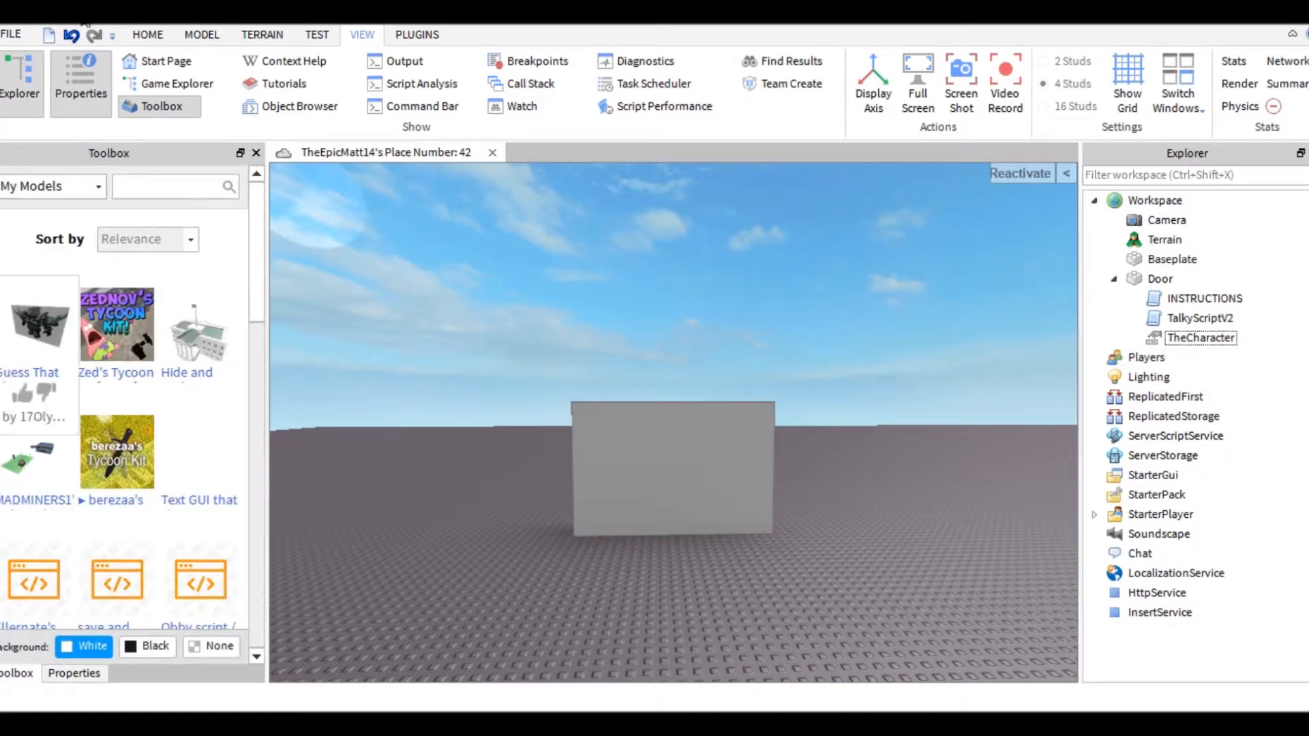
pyautogui.click(52, 186)
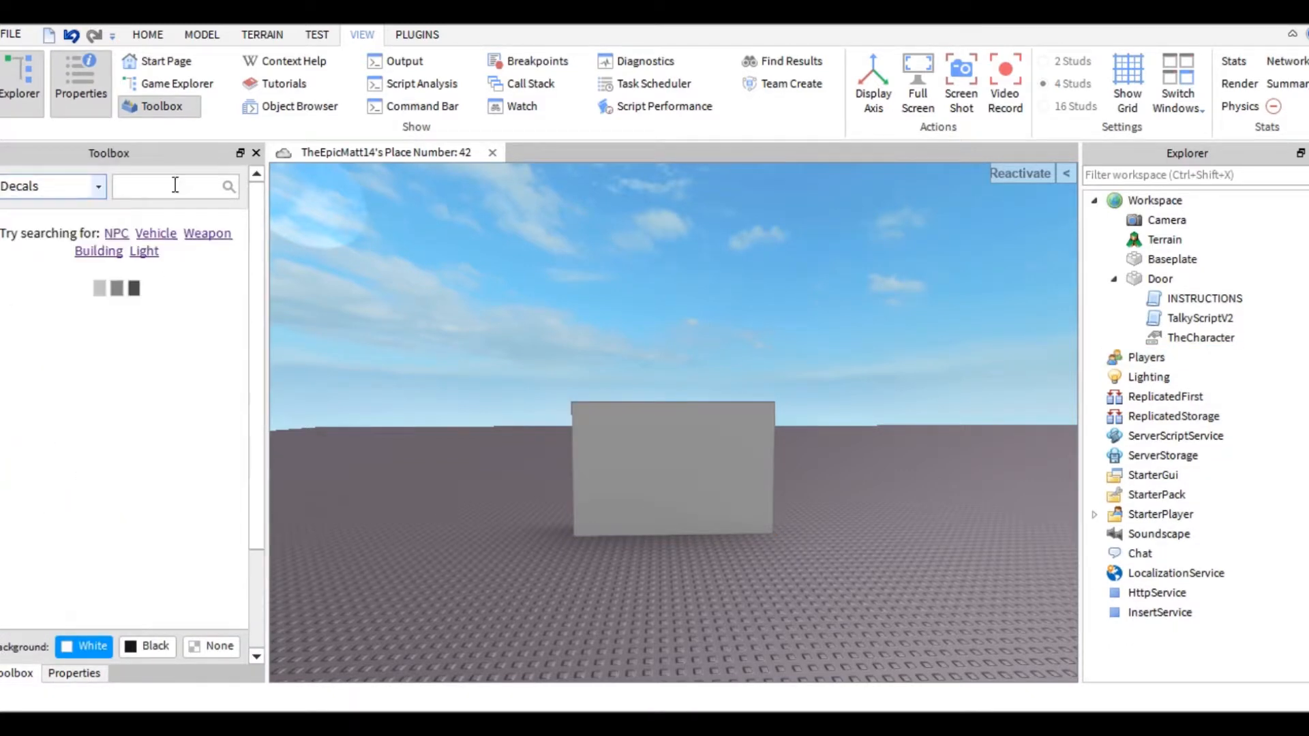
pyautogui.write('Luigi')
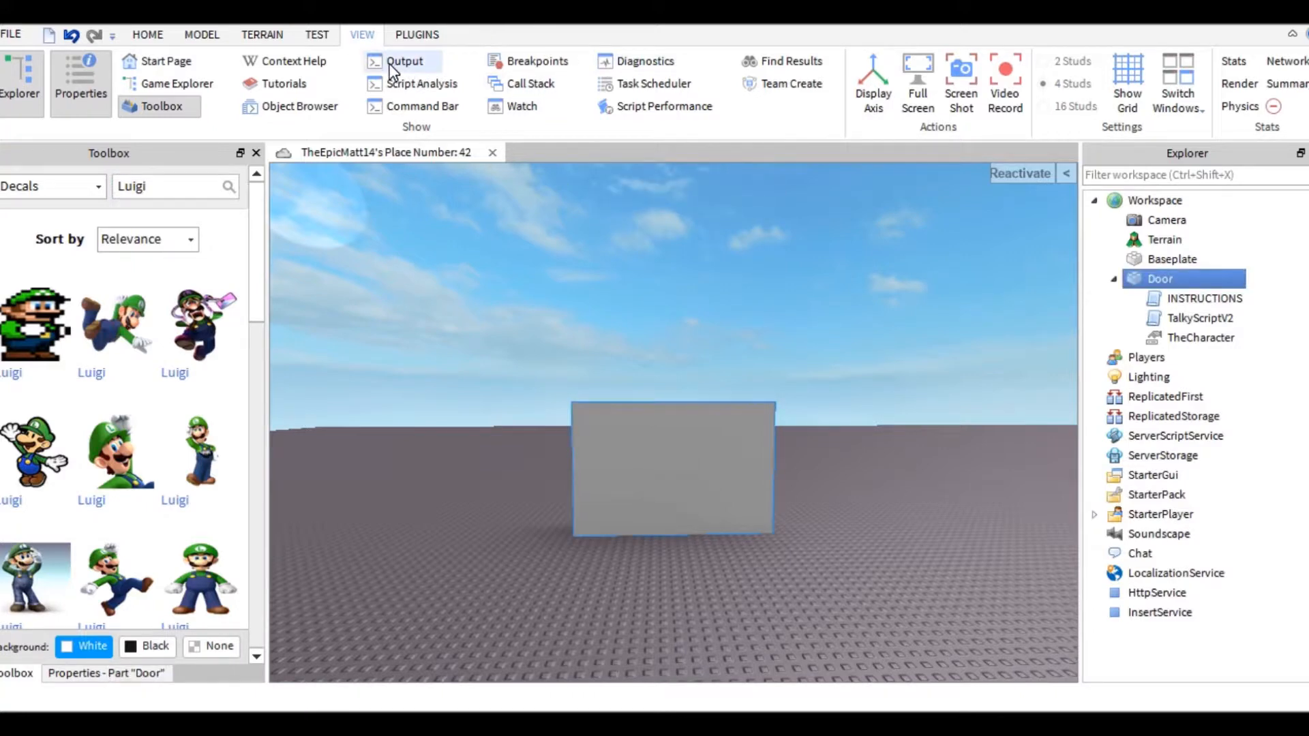
# Step: From the Home part tools, tint the door a dark green colour
pyautogui.click(147, 34)
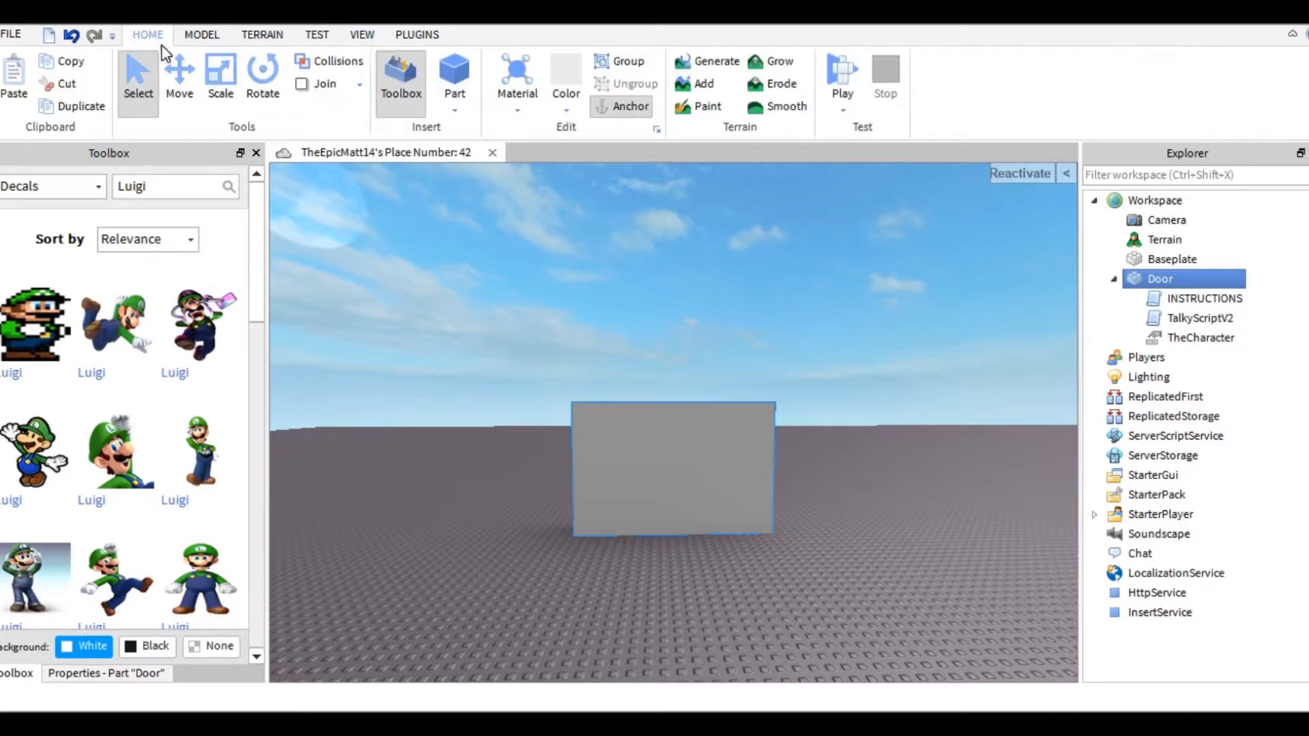
pyautogui.click(565, 75)
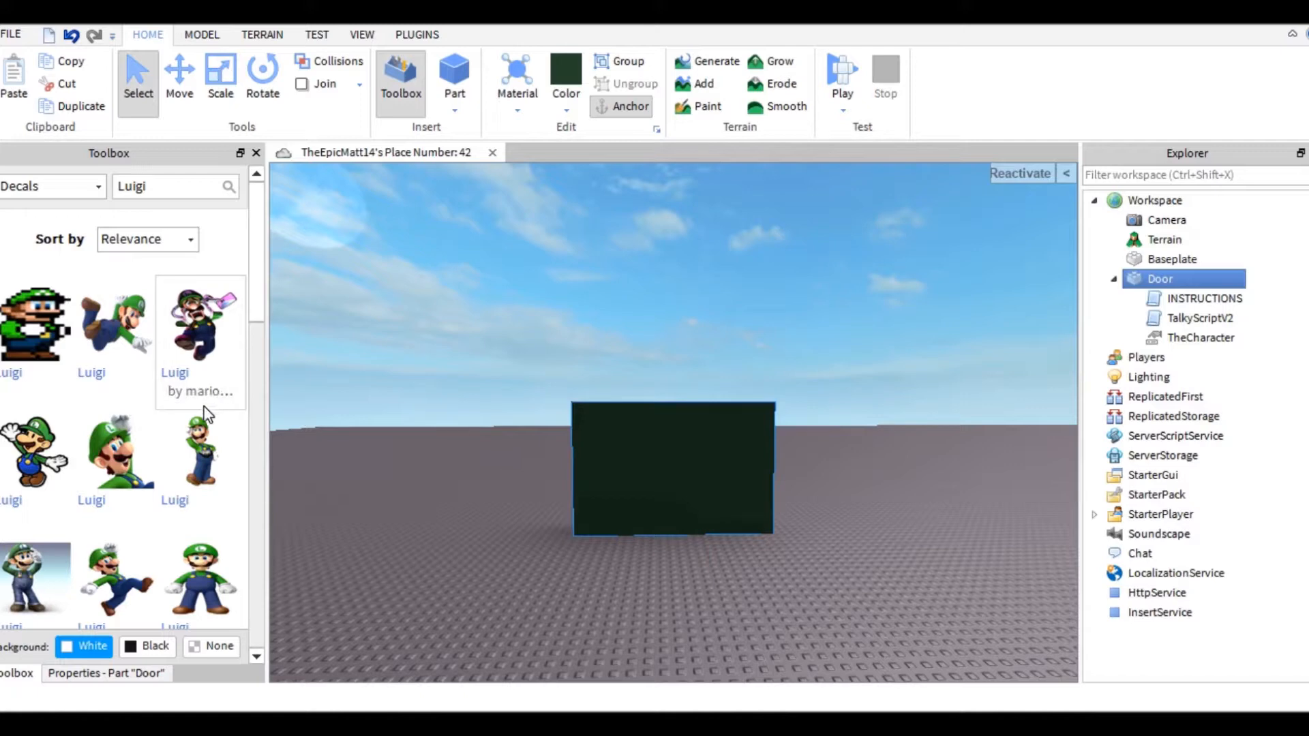
pyautogui.moveTo(98, 455)
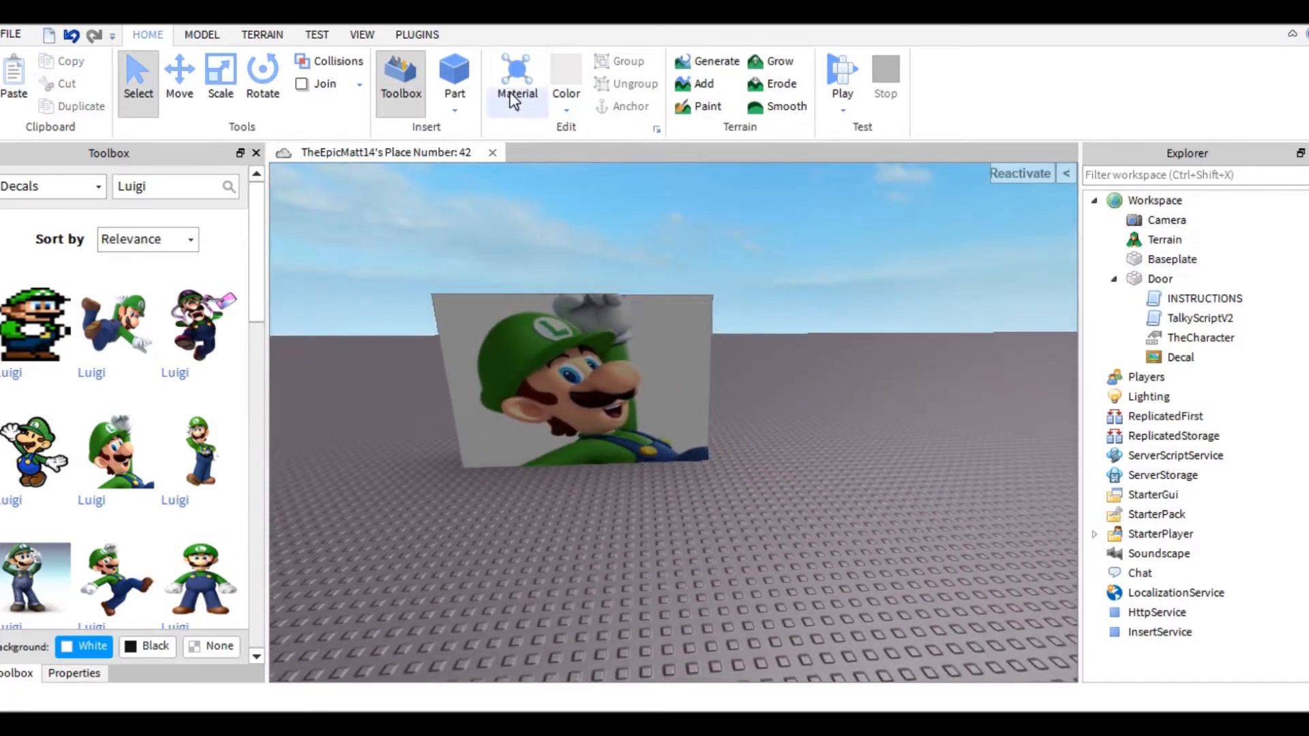
# Step: Start a playtest and chat Mario as a wrong guess
pyautogui.click(316, 35)
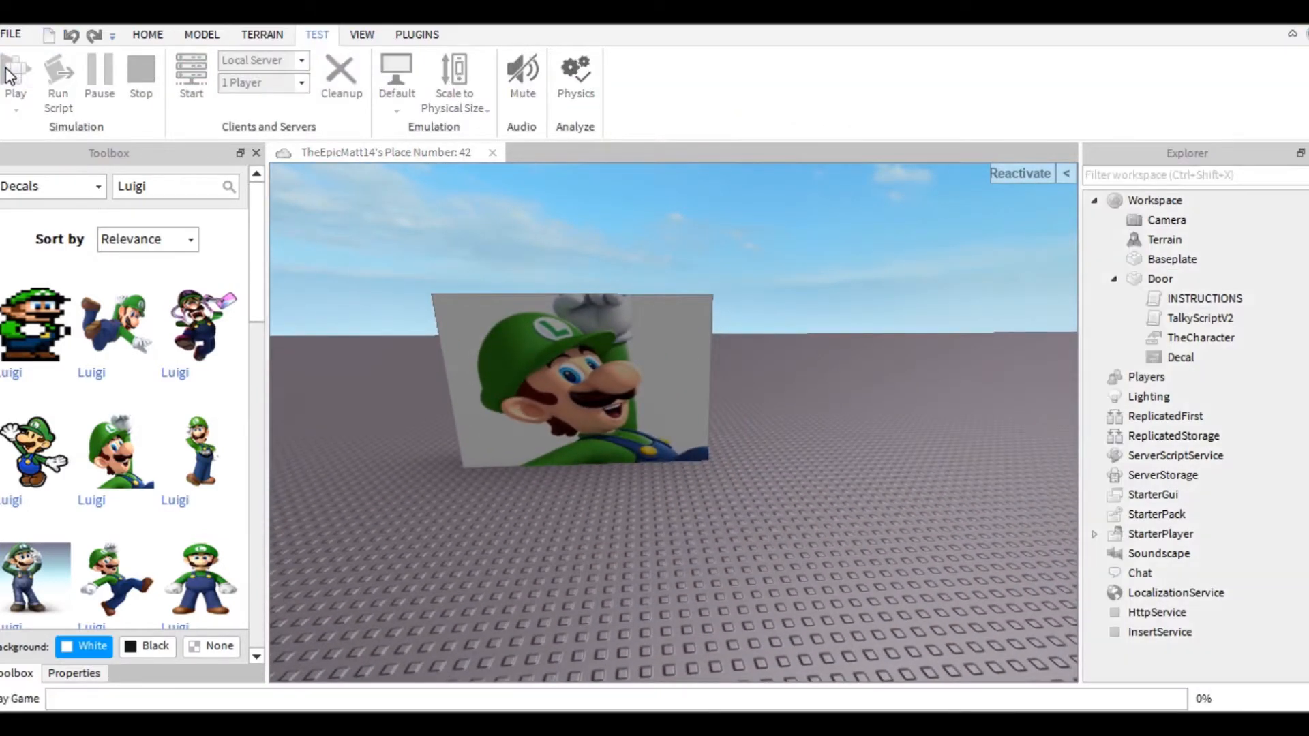
pyautogui.click(14, 75)
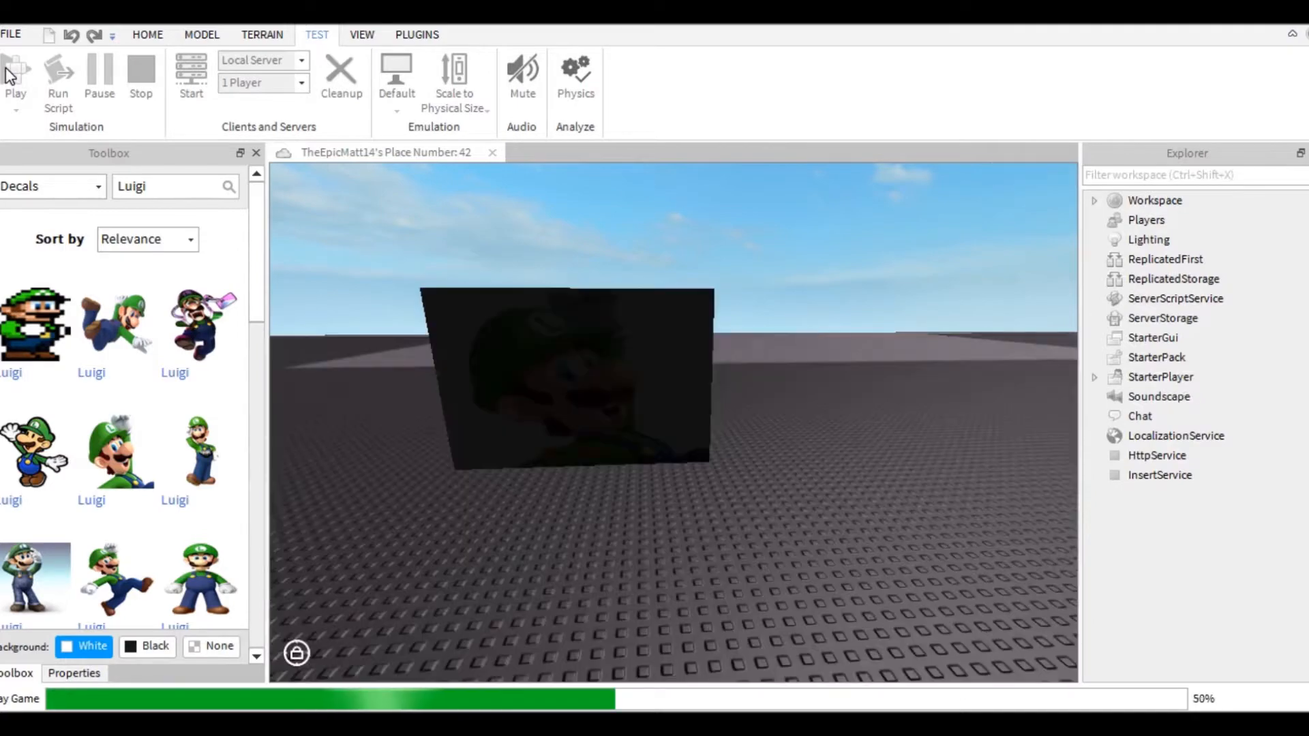
pyautogui.click(15, 75)
pyautogui.write('Mario')
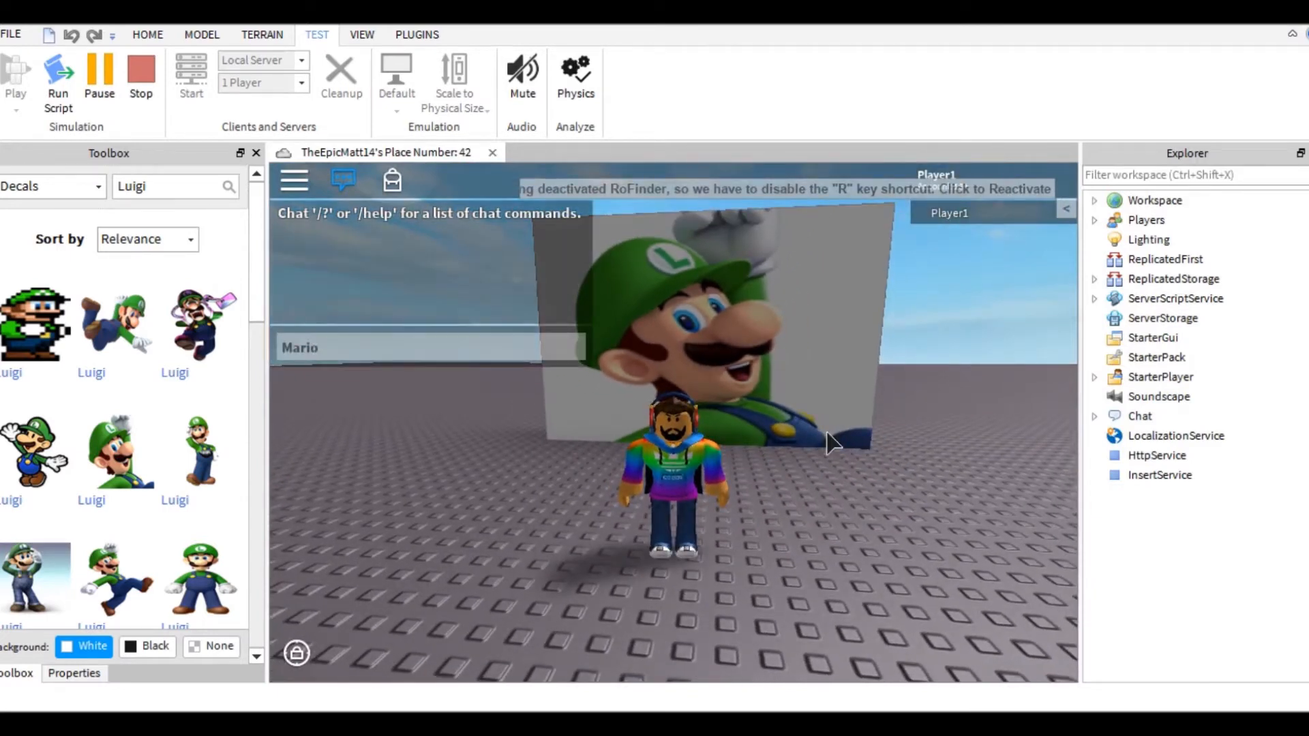
pyautogui.press('Return')
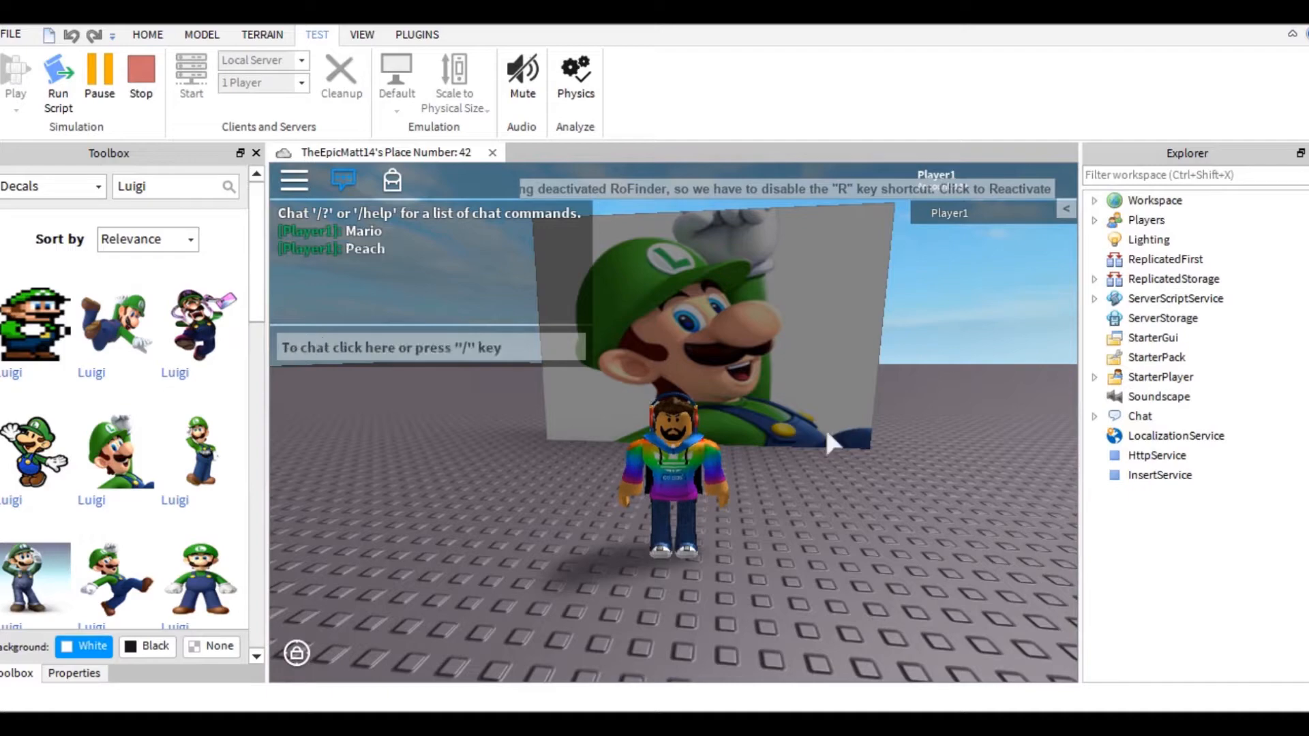
# Step: Chat 'Luigi' to open the door, then end the playtest
pyautogui.write('Luigi')
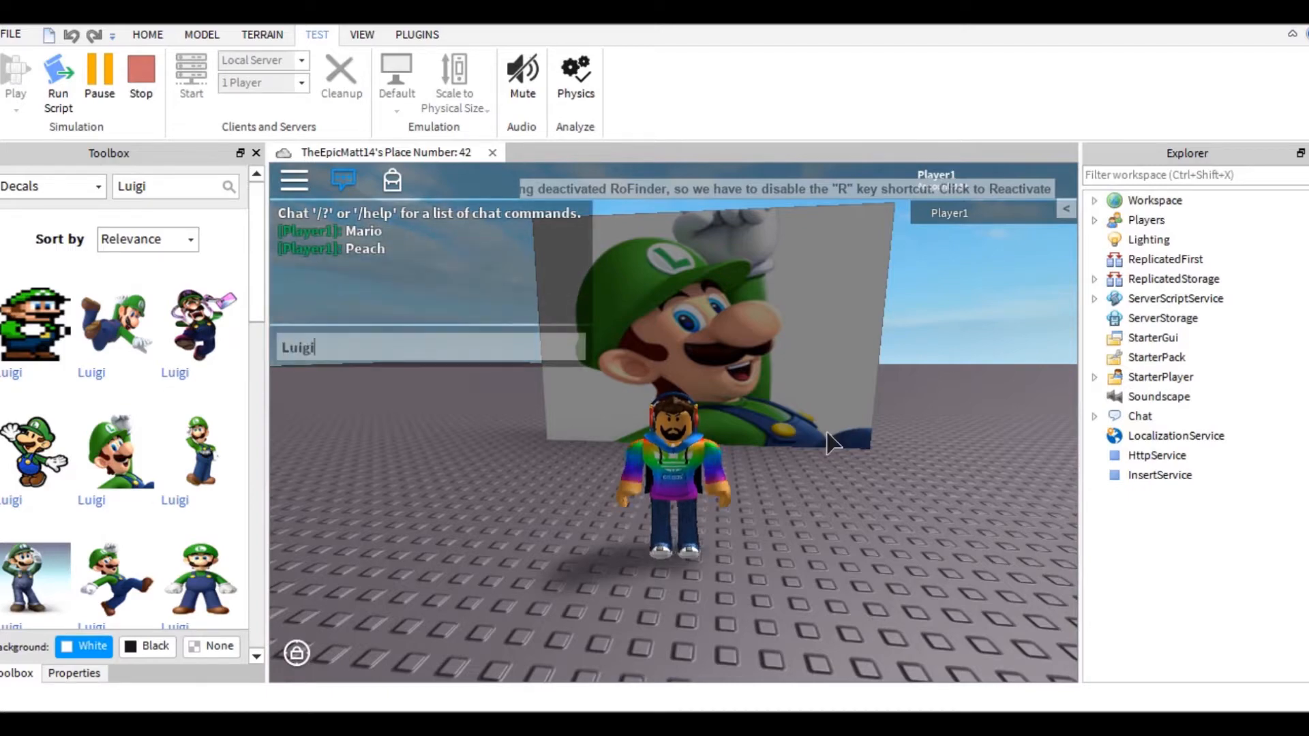
pyautogui.press('Return')
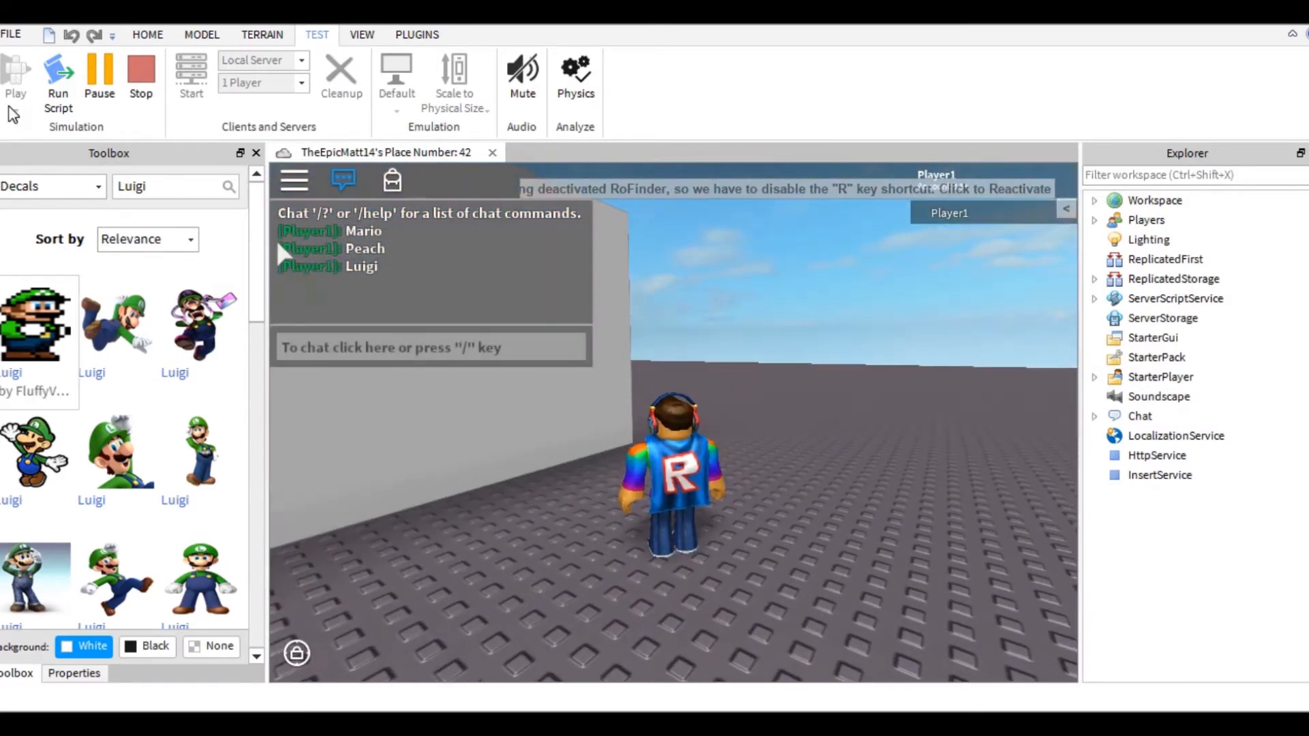
pyautogui.click(140, 71)
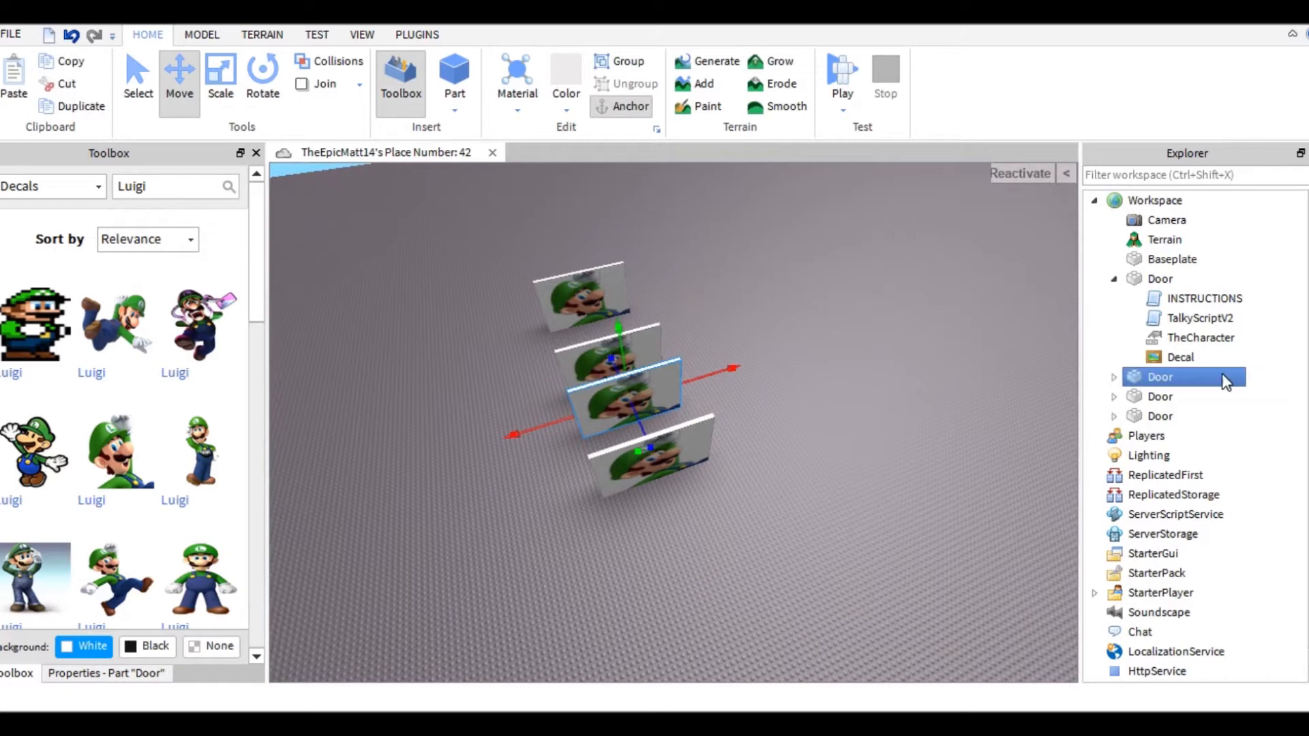
# Step: Expand the second Door copy and select its TheCharacter value for editing
pyautogui.click(1114, 377)
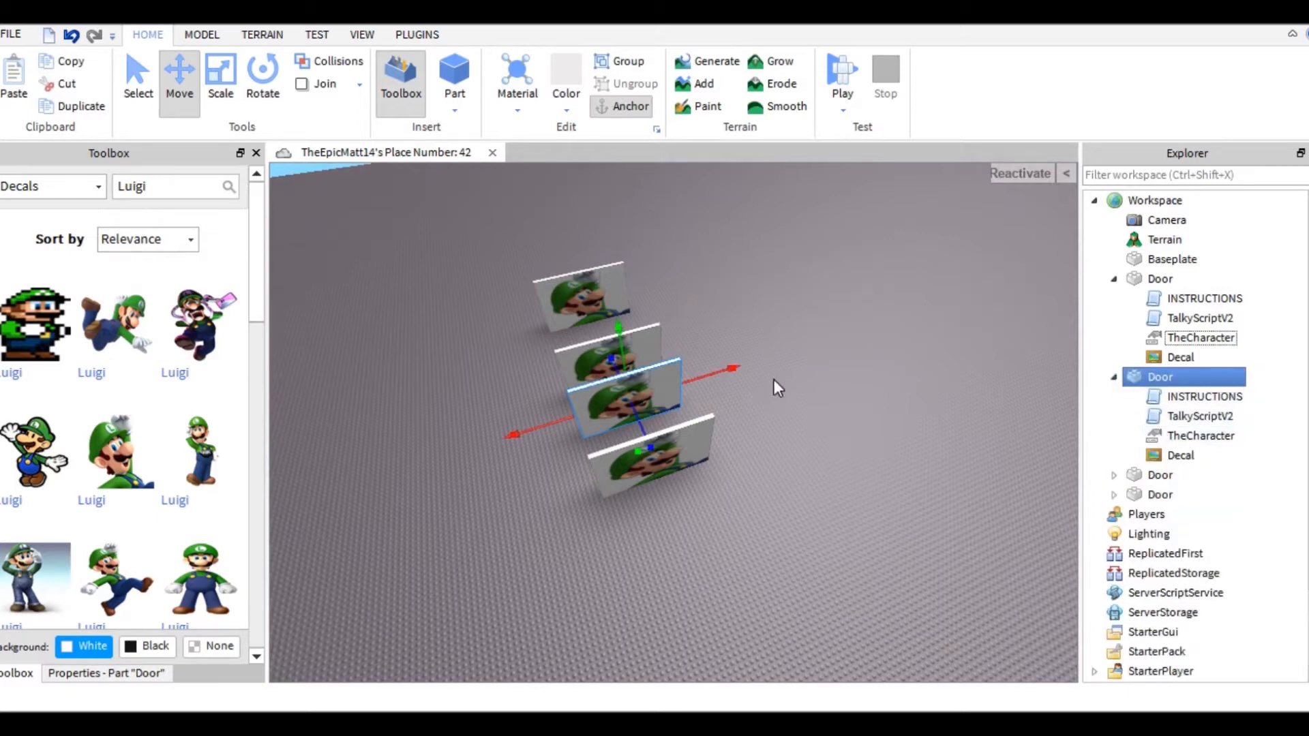
pyautogui.click(1204, 435)
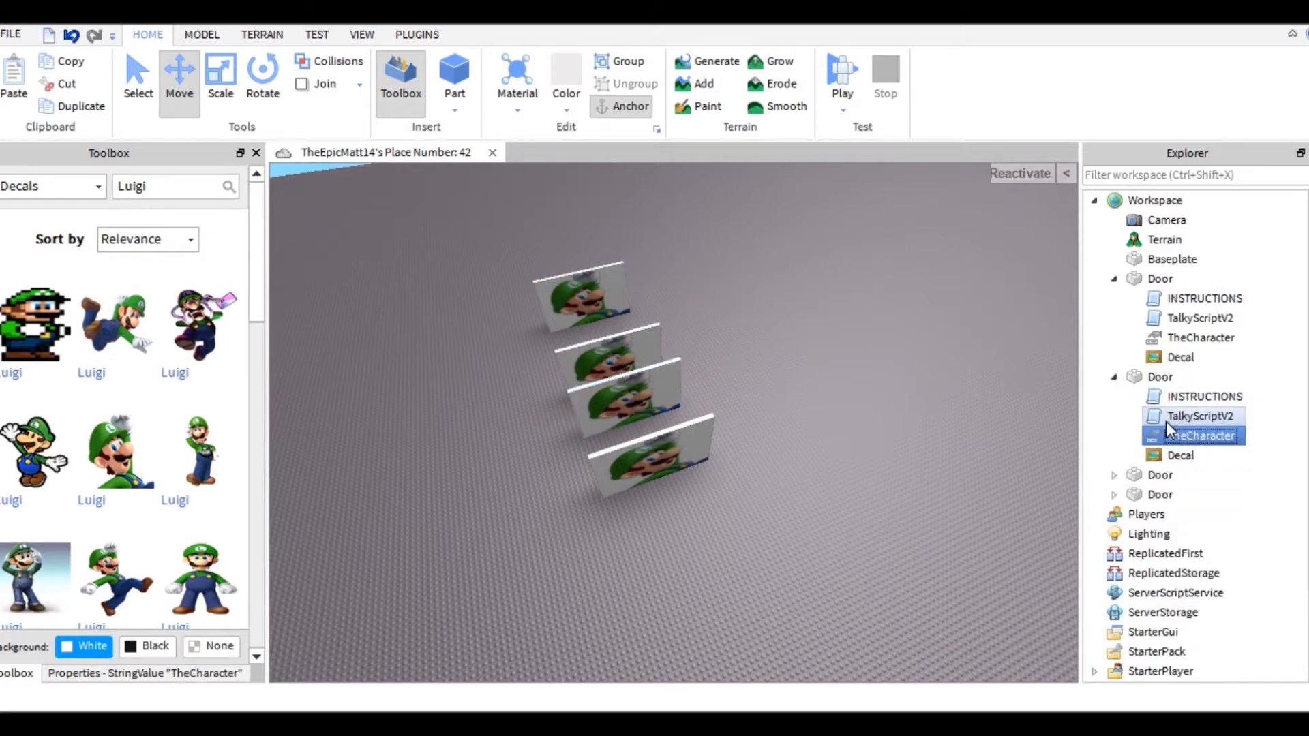
pyautogui.click(1201, 435)
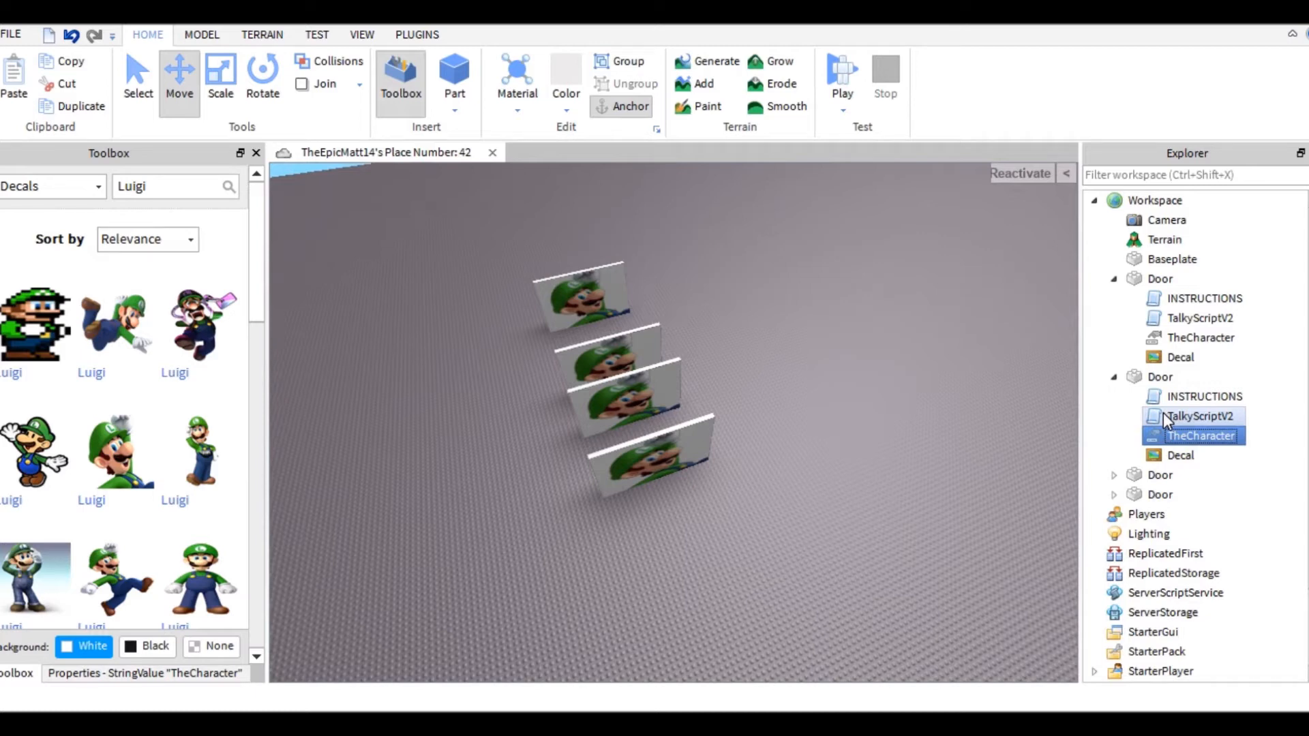